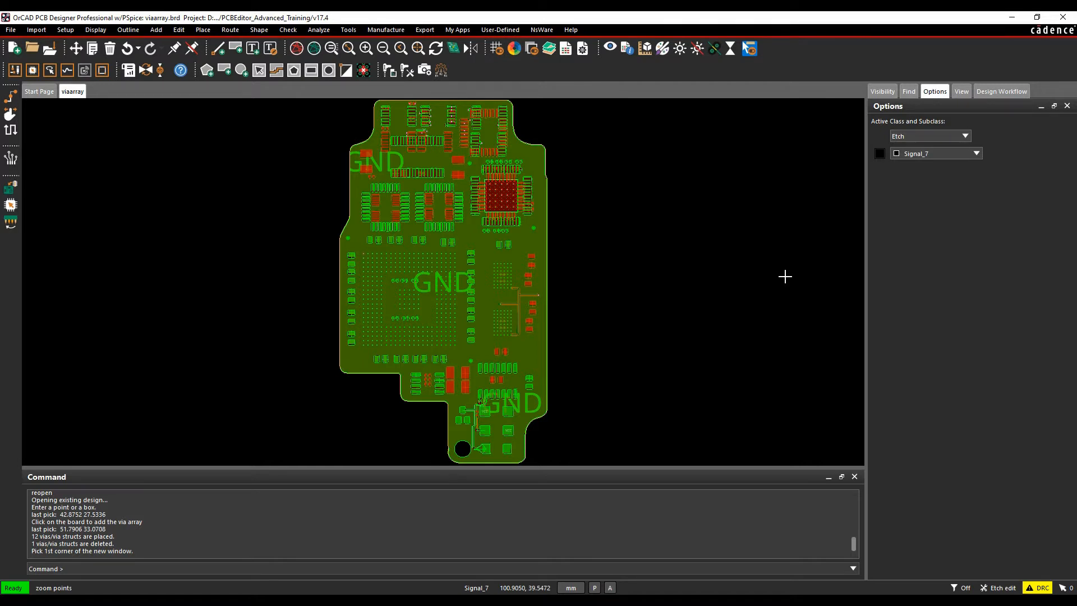
{"action": "mouse_move", "coordinate": [541, 145]}
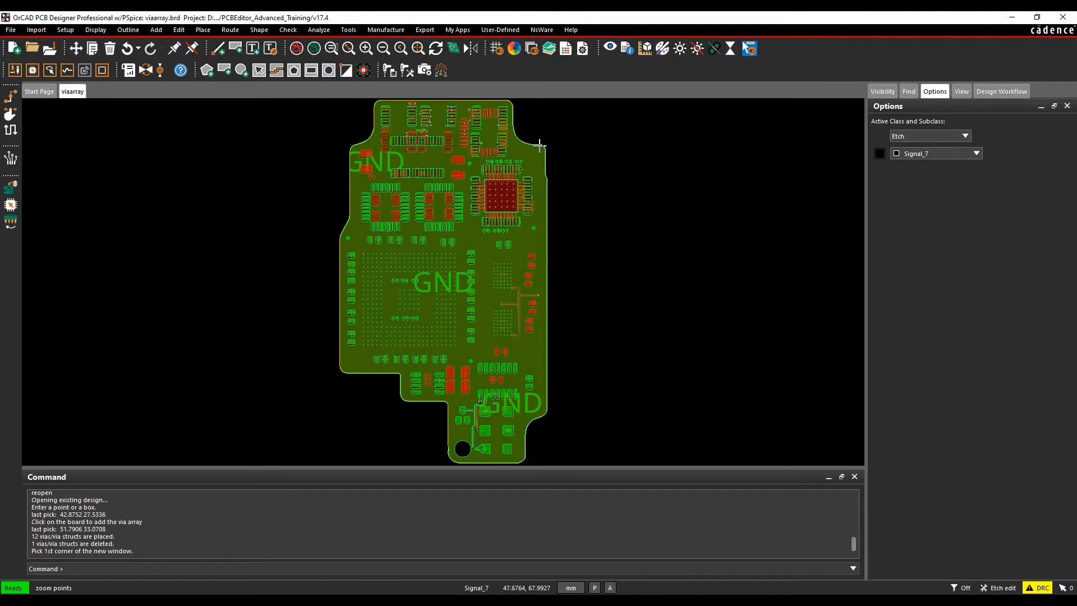
{"action": "mouse_move", "coordinate": [524, 276]}
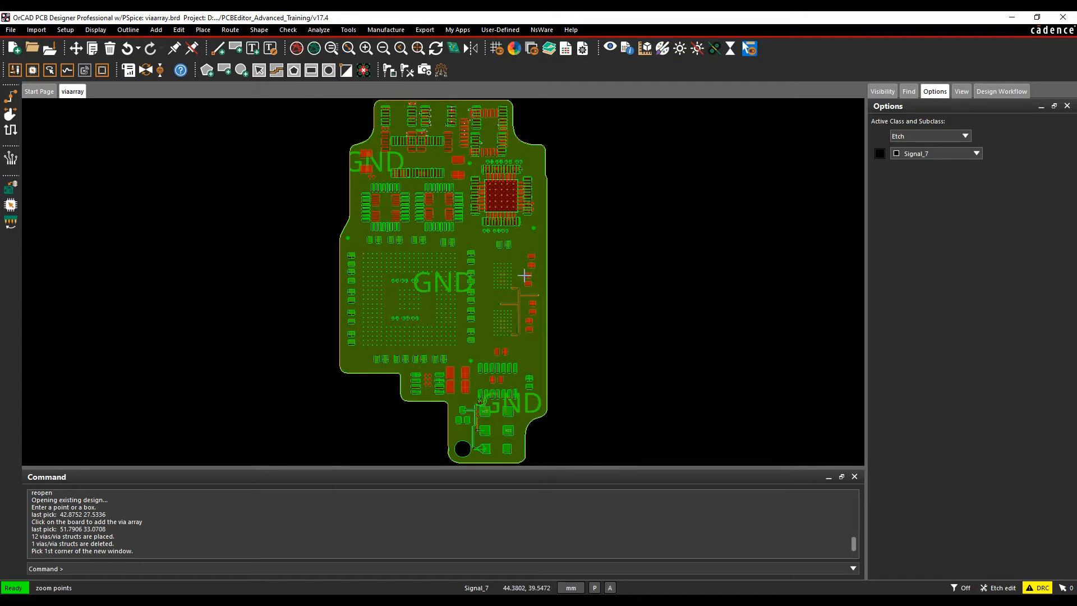
{"action": "mouse_move", "coordinate": [550, 307]}
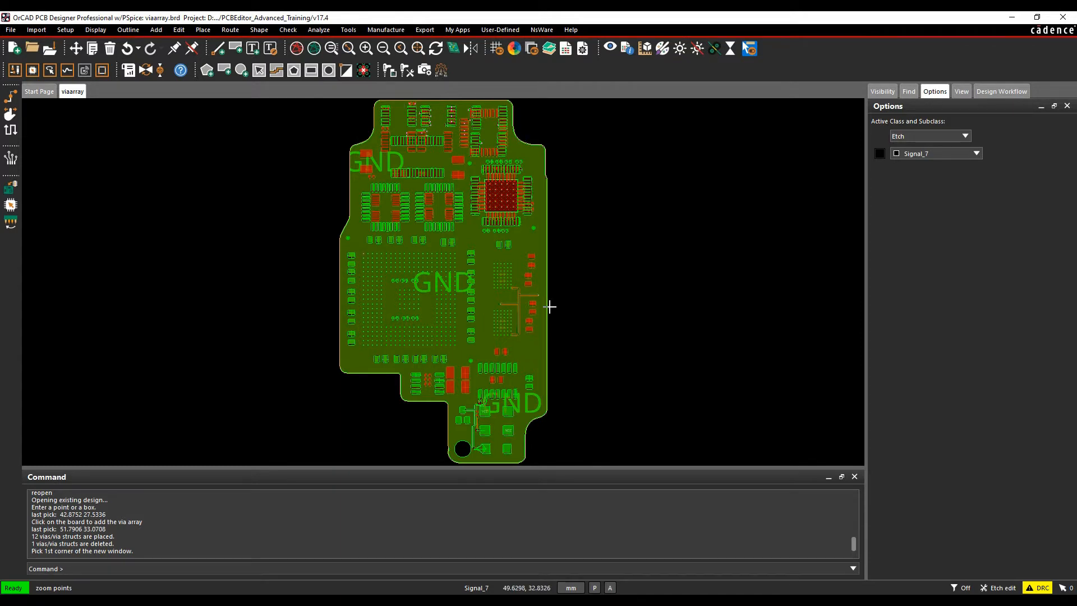
{"action": "mouse_move", "coordinate": [496, 357]}
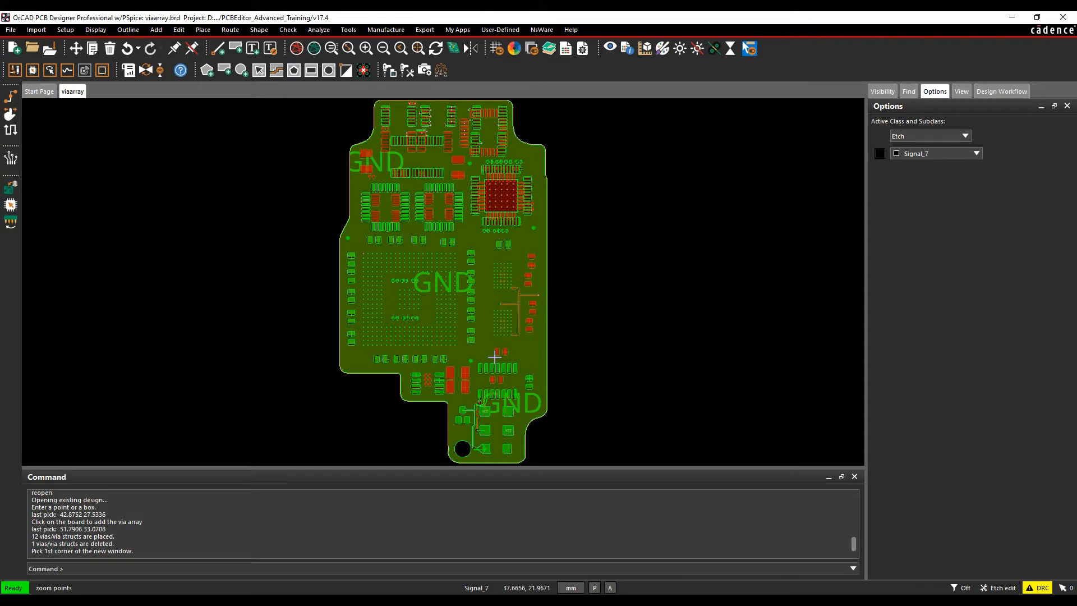
{"action": "mouse_move", "coordinate": [524, 339]}
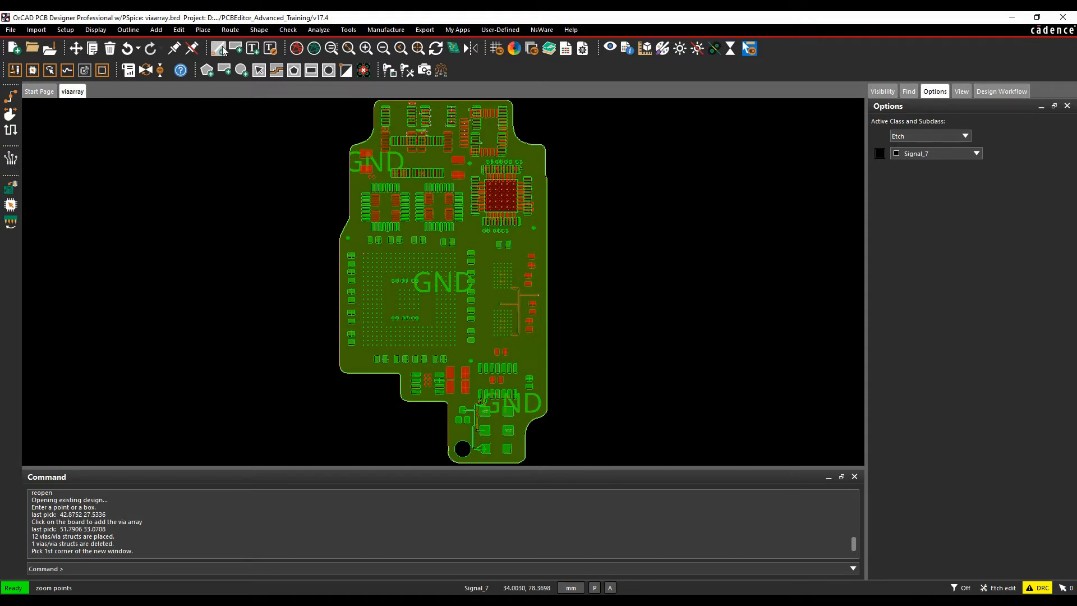
- Launch Place > Via Array so its Options panel appears
{"action": "left_click", "coordinate": [202, 29]}
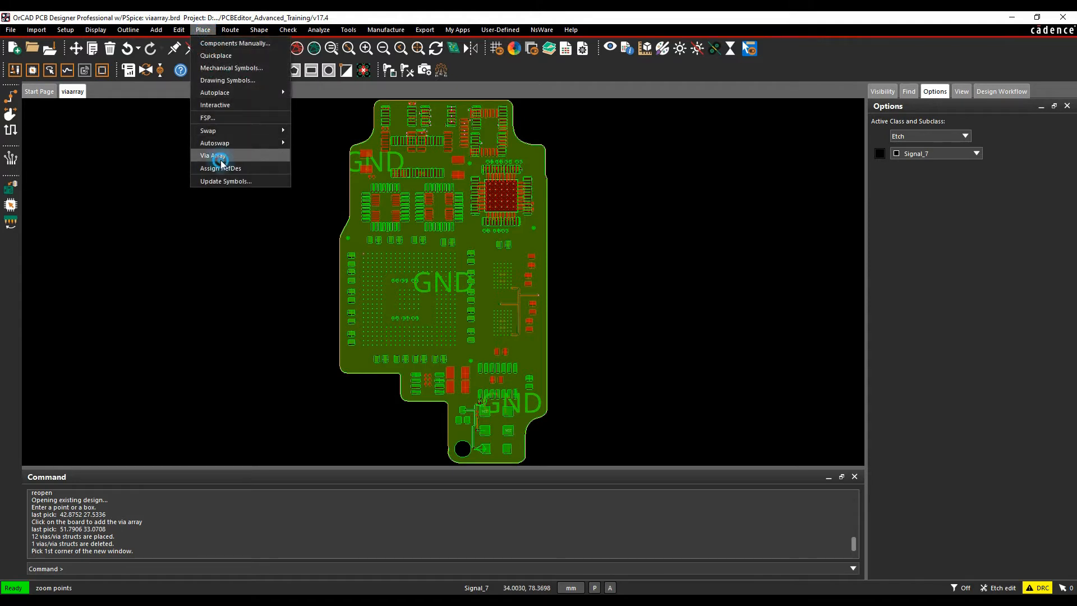
{"action": "left_click", "coordinate": [212, 154]}
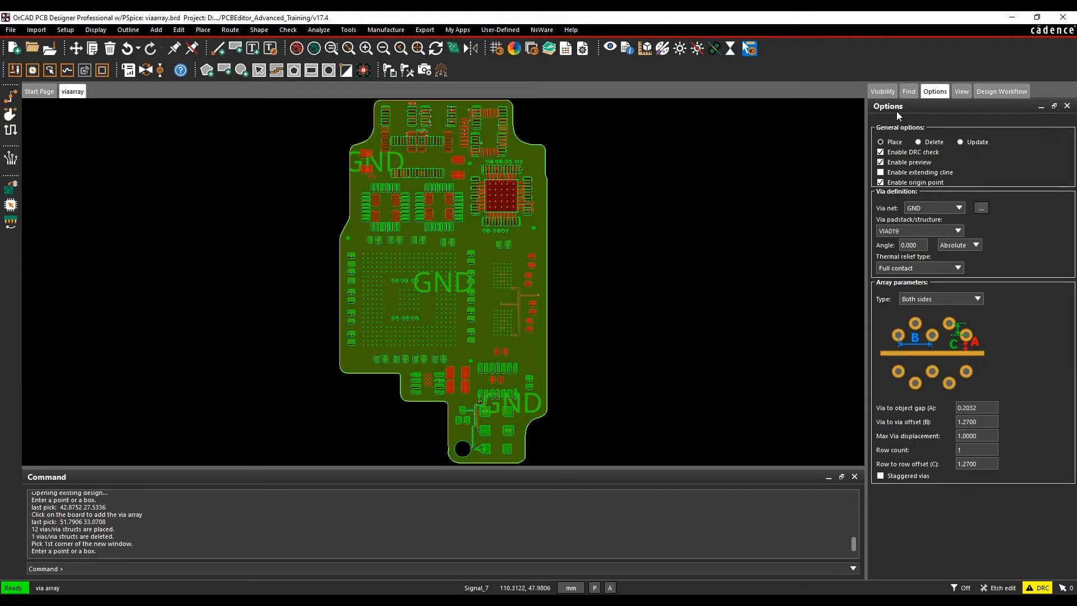
{"action": "mouse_move", "coordinate": [855, 115]}
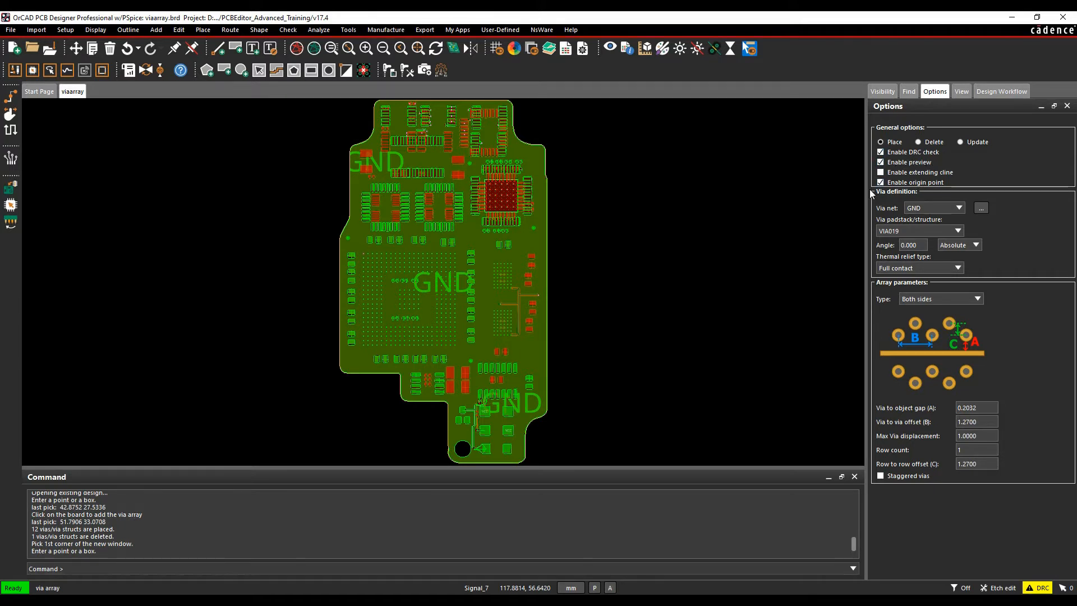
- Disable Enable origin point, keeping Angle Absolute and Thermal relief Full contact
{"action": "left_click", "coordinate": [881, 181]}
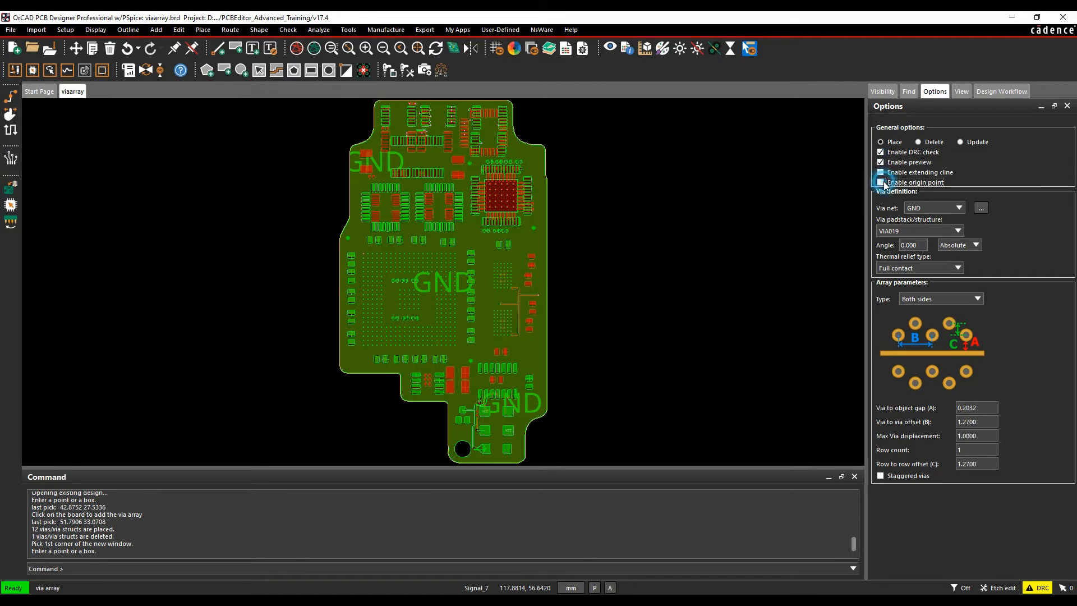
{"action": "left_click", "coordinate": [882, 173]}
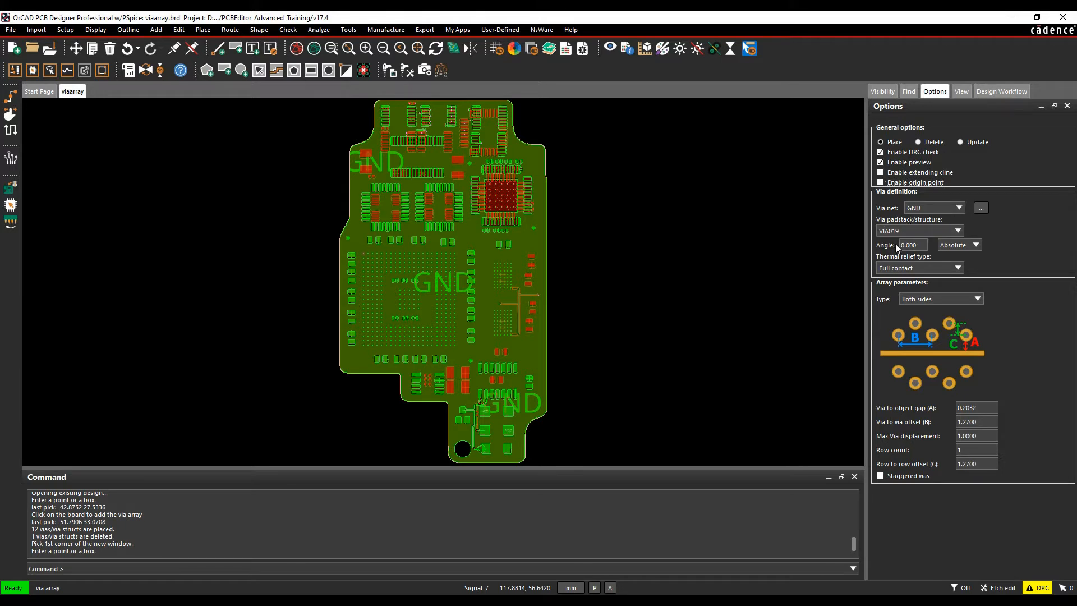
{"action": "left_click", "coordinate": [975, 244]}
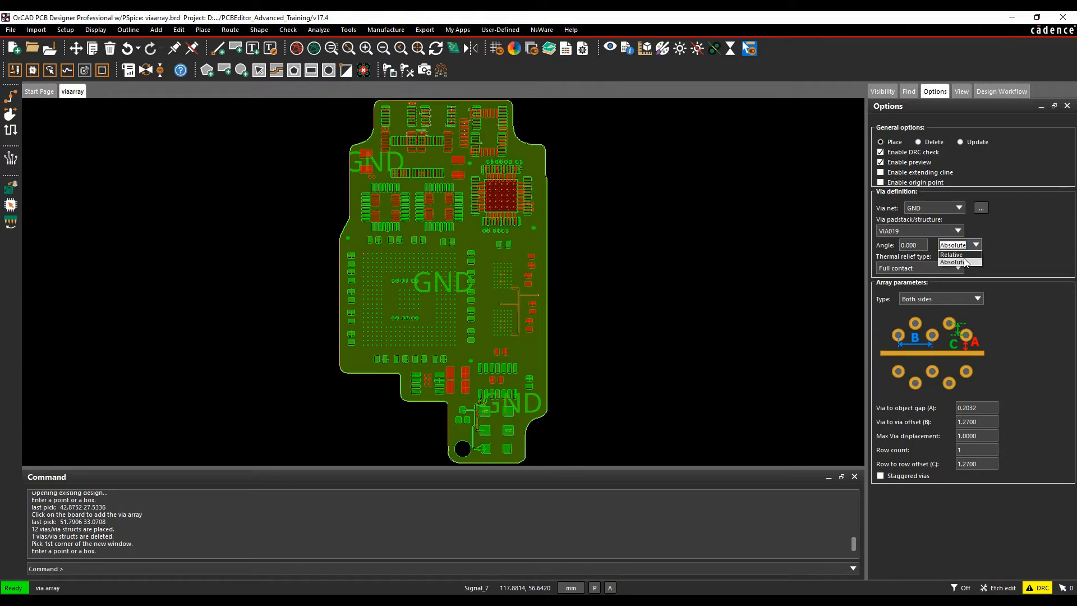
{"action": "left_click", "coordinate": [961, 268]}
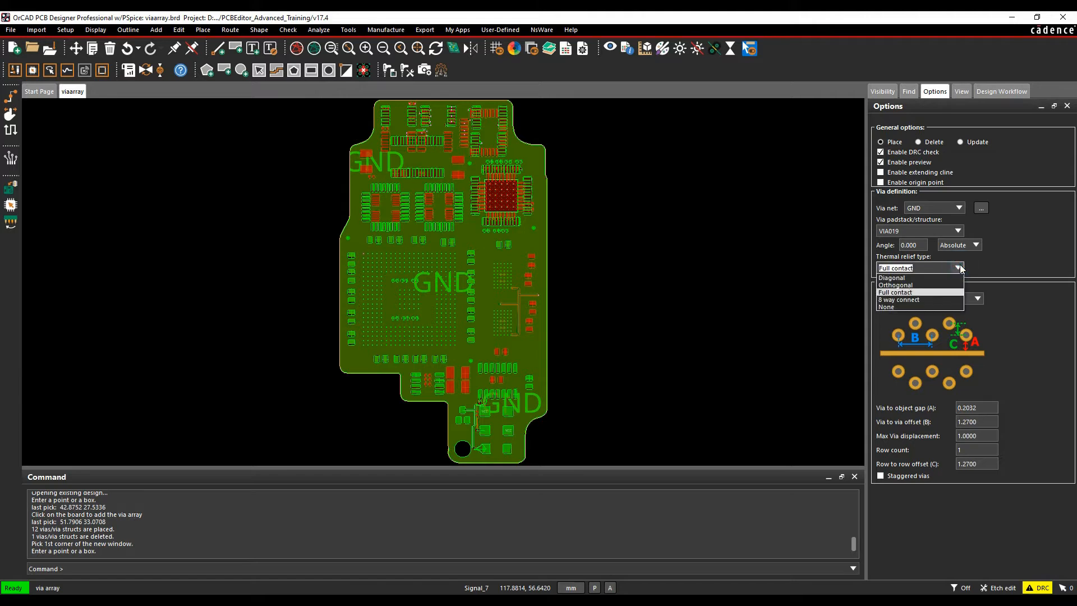
{"action": "mouse_move", "coordinate": [925, 277]}
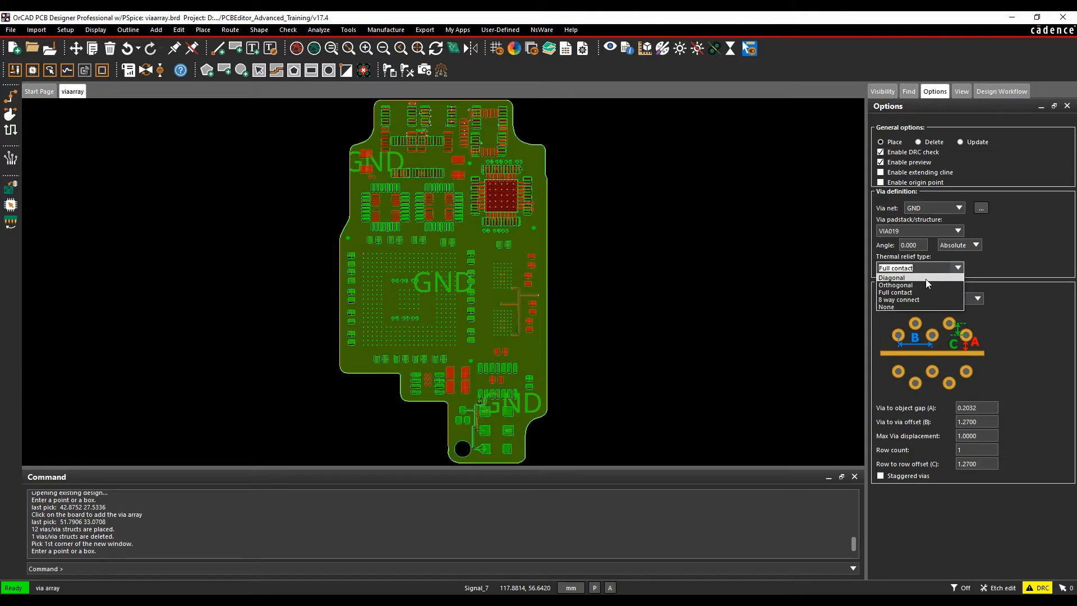
{"action": "mouse_move", "coordinate": [938, 301]}
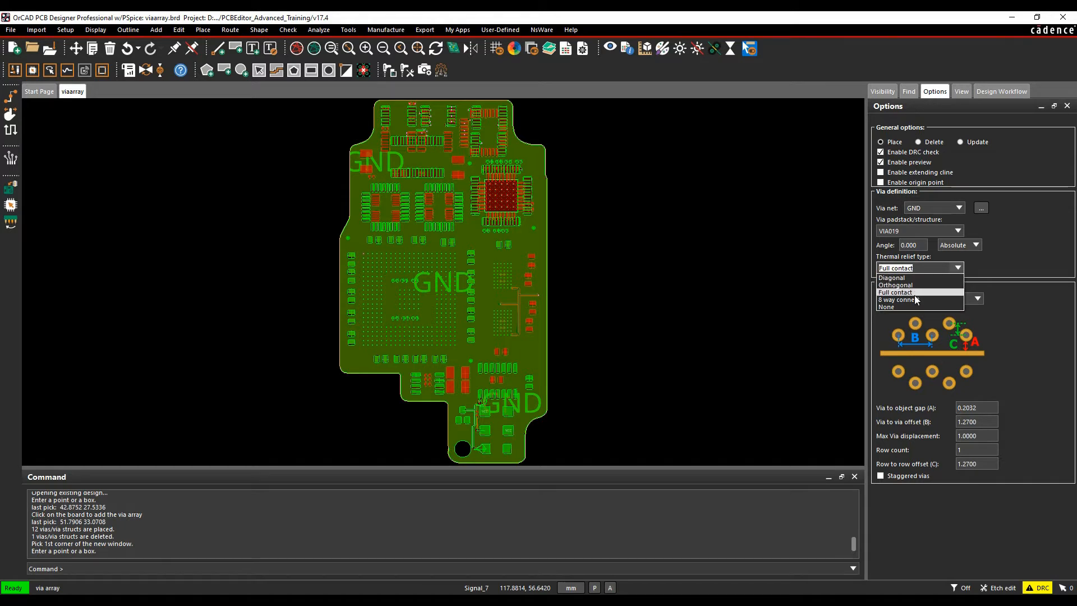
{"action": "left_click", "coordinate": [895, 291]}
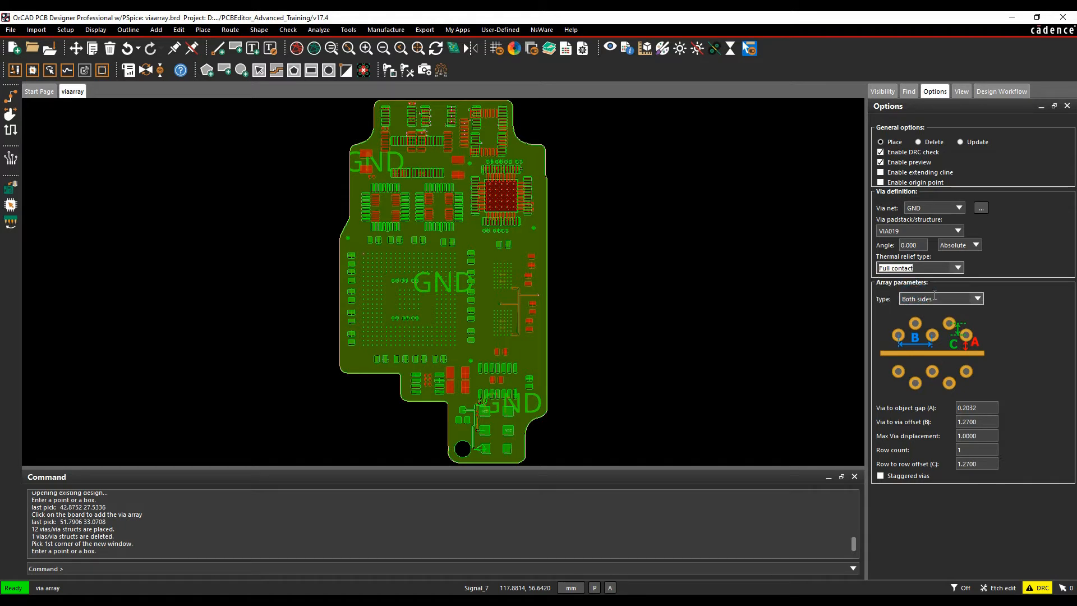
- Cycle the Type list through Single side, Centered, Between, Radial and windowed area, ending on Surrounding
{"action": "left_click", "coordinate": [976, 298]}
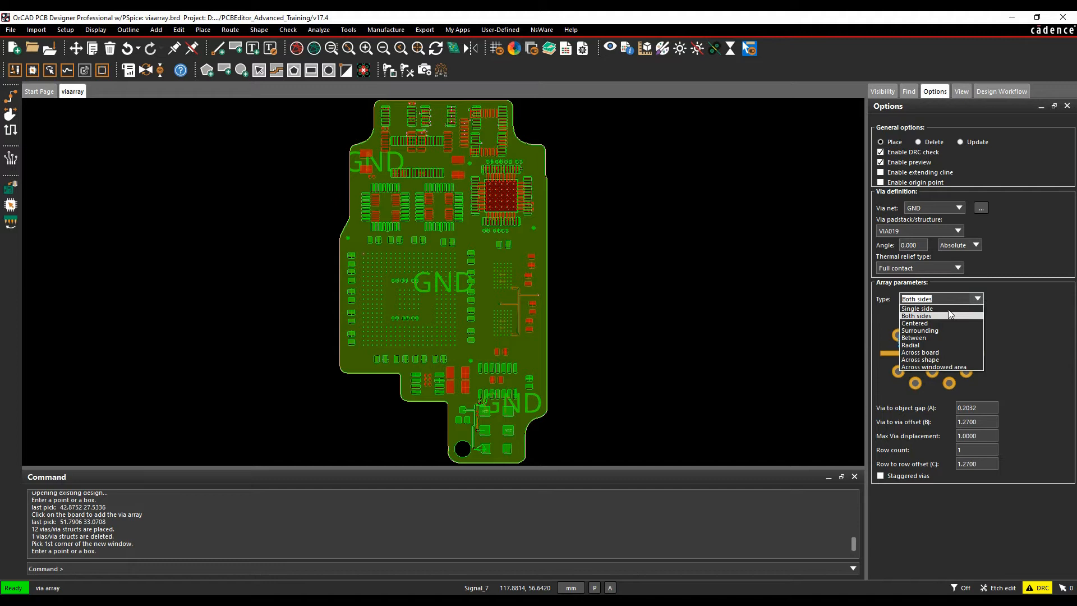
{"action": "left_click", "coordinate": [917, 307]}
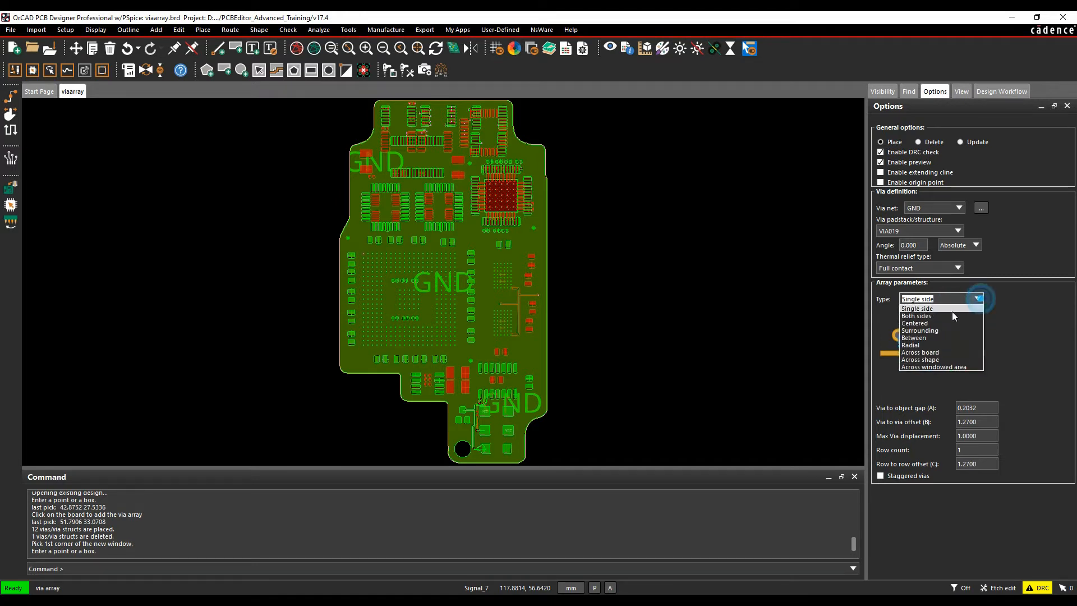
{"action": "left_click", "coordinate": [915, 315]}
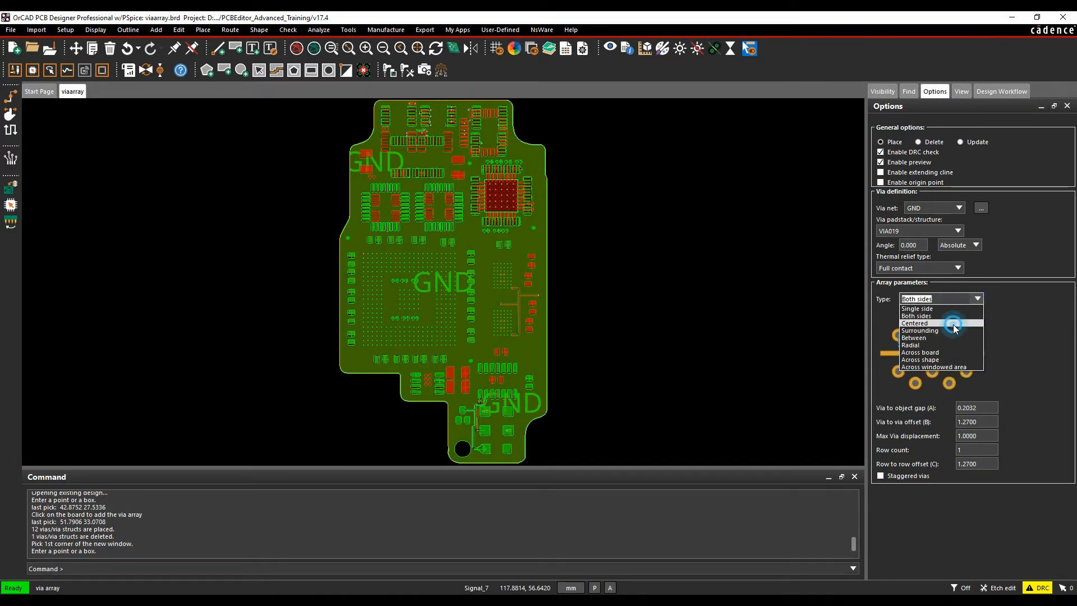
{"action": "left_click", "coordinate": [920, 330]}
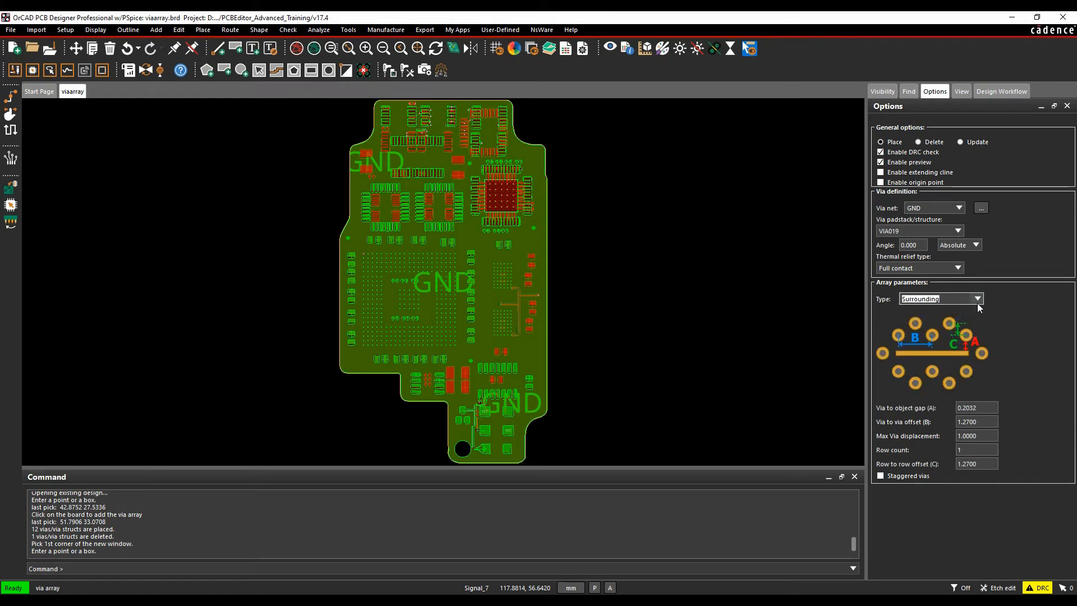
{"action": "left_click", "coordinate": [974, 298]}
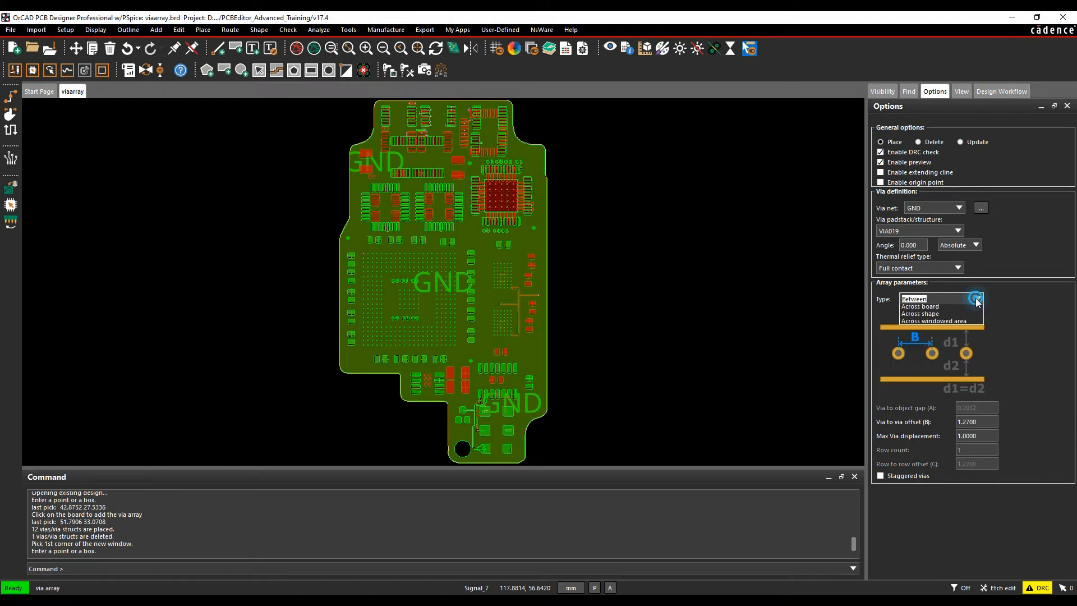
{"action": "left_click", "coordinate": [977, 298]}
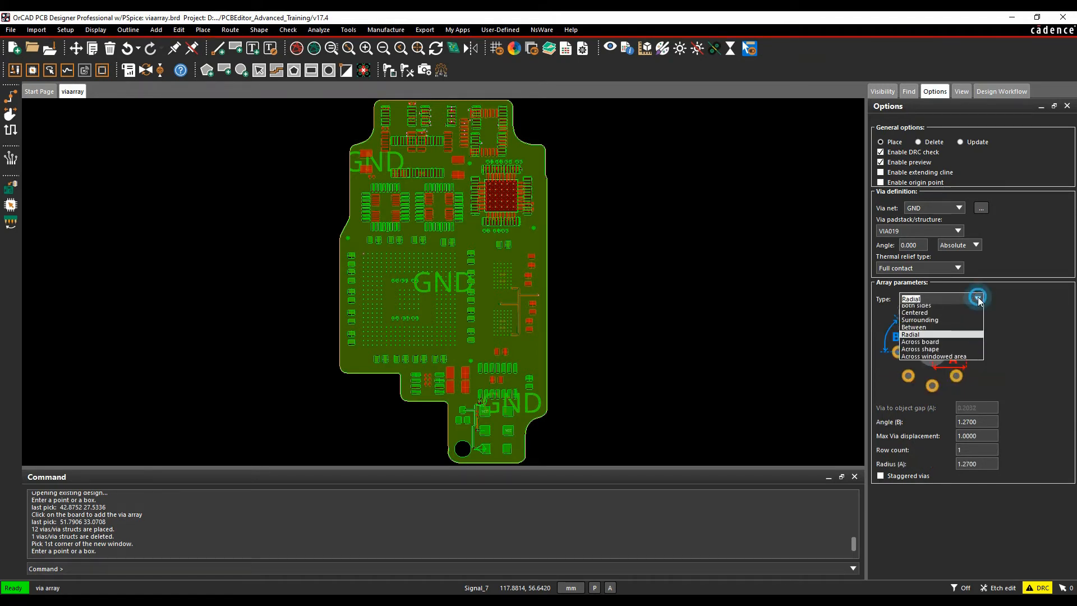
{"action": "left_click", "coordinate": [920, 341]}
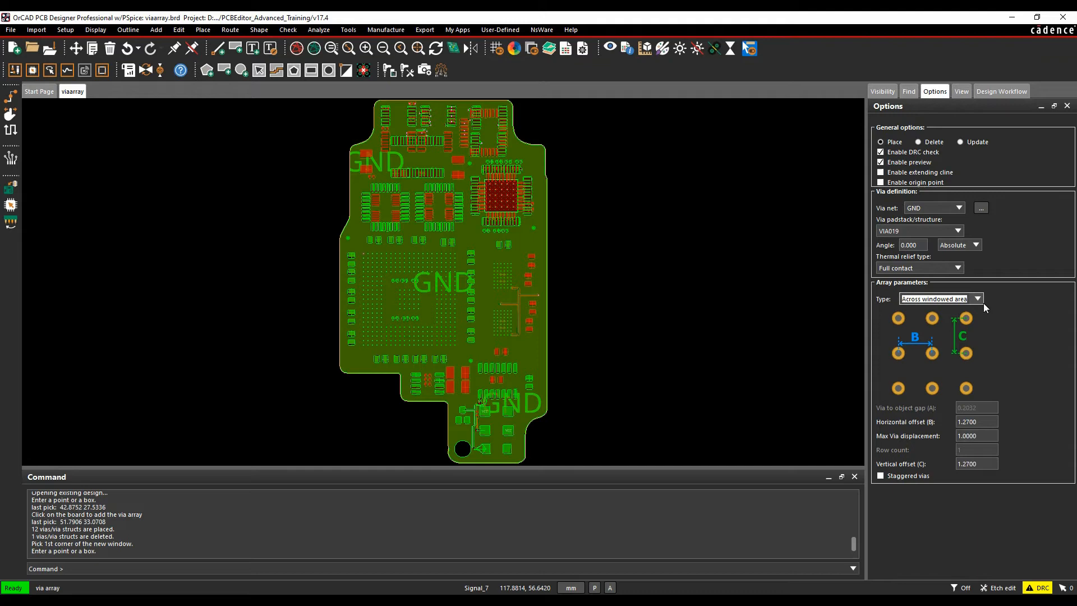
{"action": "left_click", "coordinate": [978, 298]}
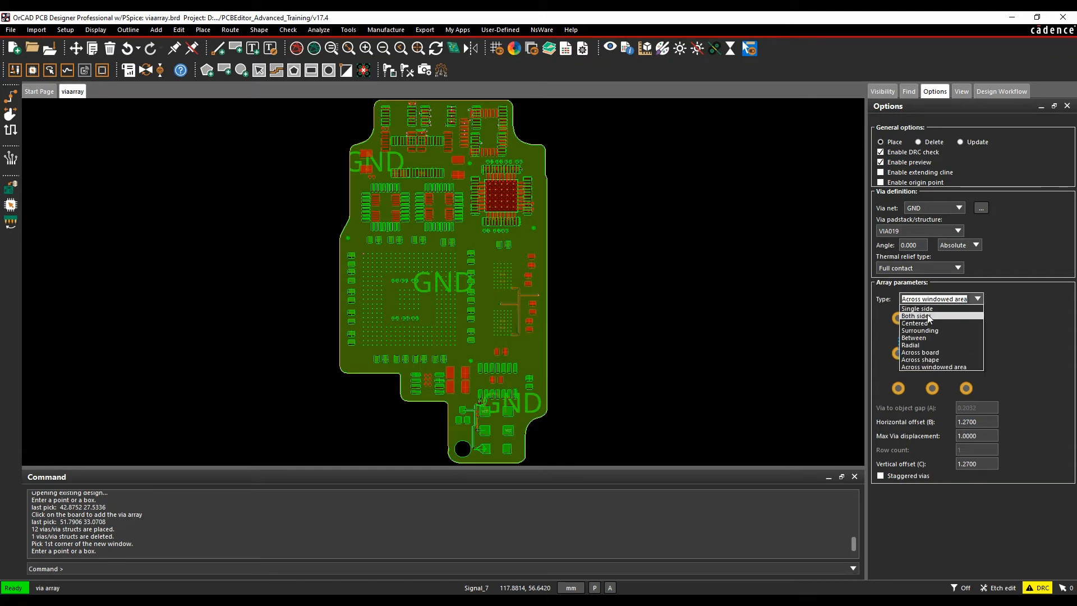
{"action": "left_click", "coordinate": [919, 330]}
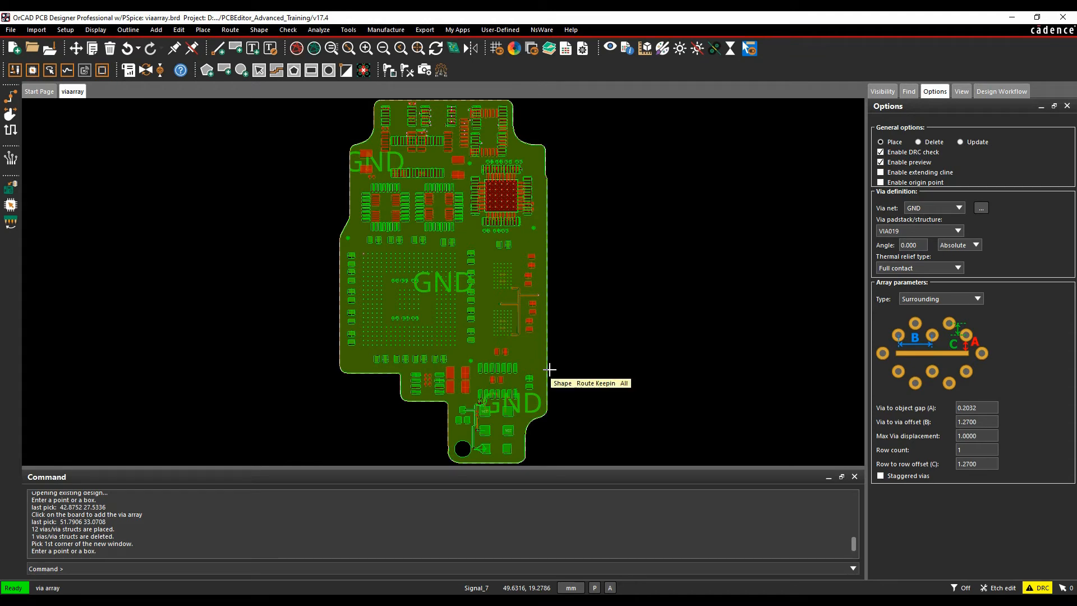
{"action": "mouse_move", "coordinate": [527, 128]}
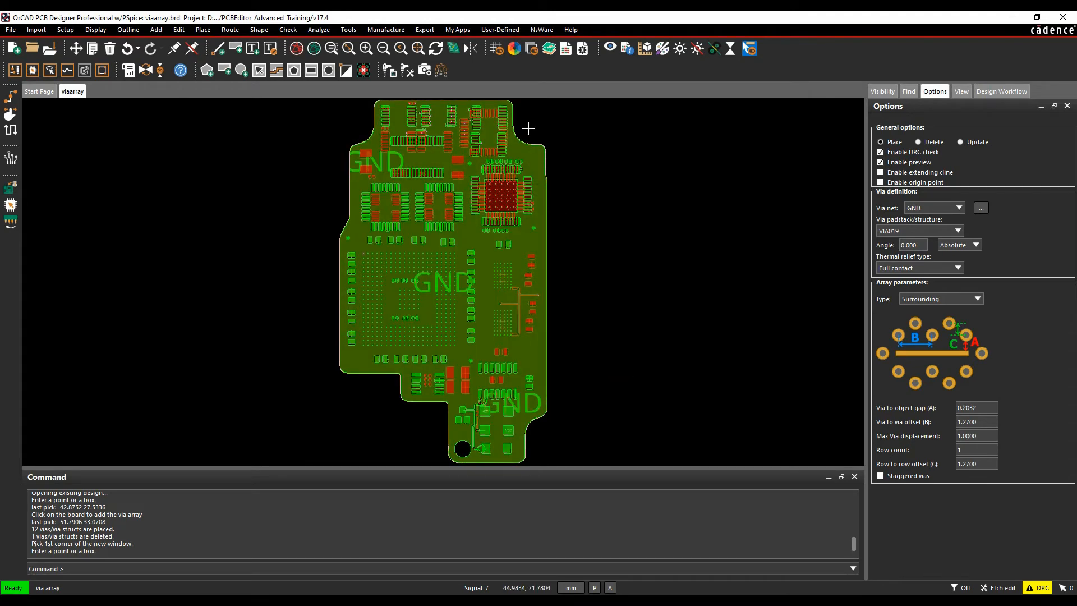
- Set via-to-object gap -1 and place the via ring along the board outline
{"action": "triple_click", "coordinate": [975, 407]}
{"action": "type", "text": "-1.0000"}
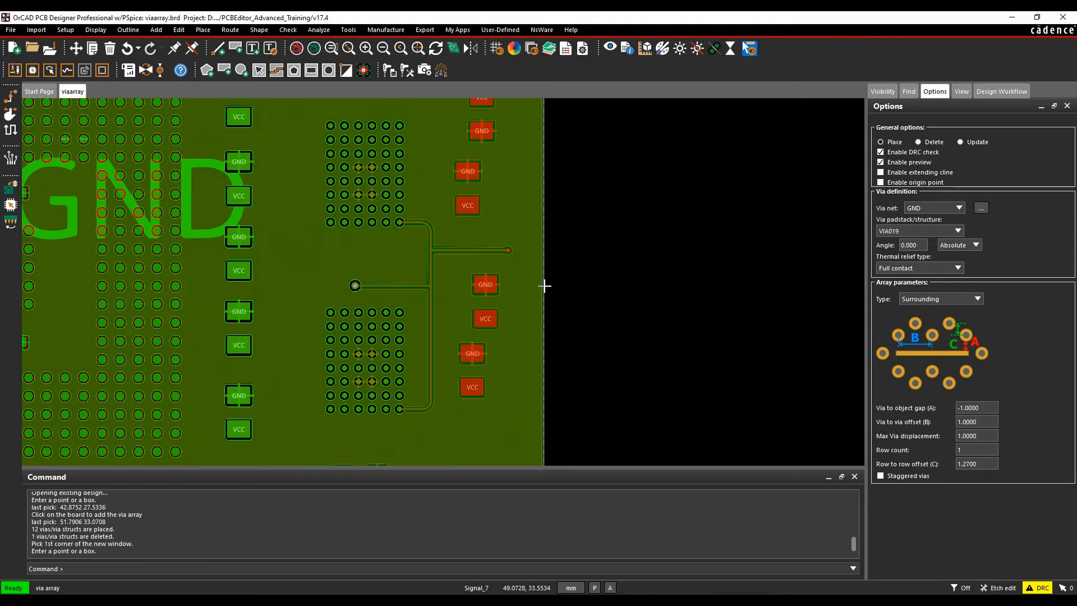
{"action": "left_click", "coordinate": [564, 277]}
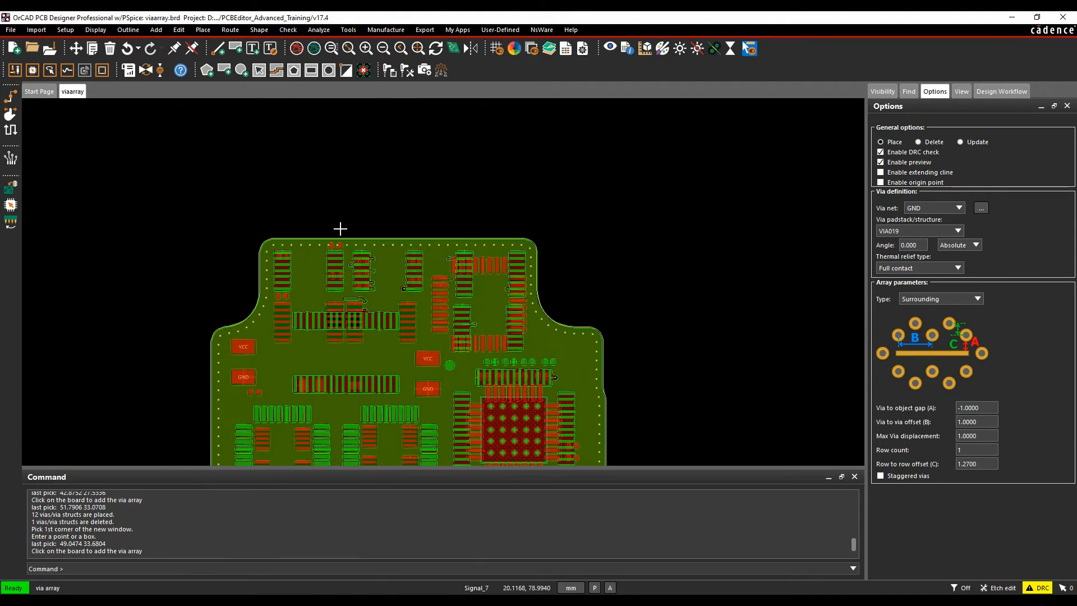
{"action": "scroll", "scroll_direction": "up", "scroll_amount": 3}
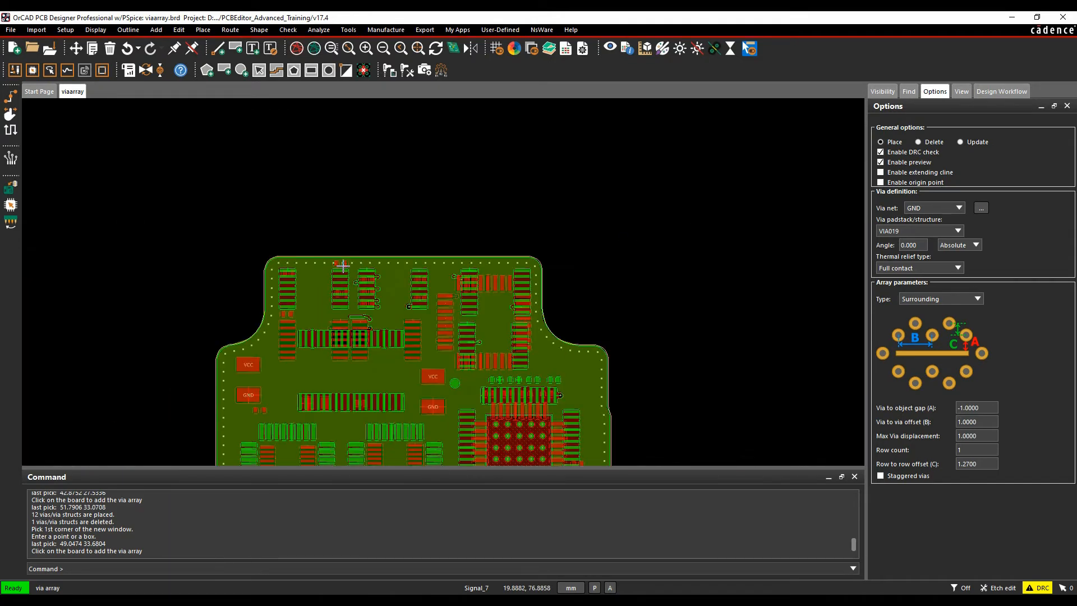
{"action": "mouse_move", "coordinate": [815, 442]}
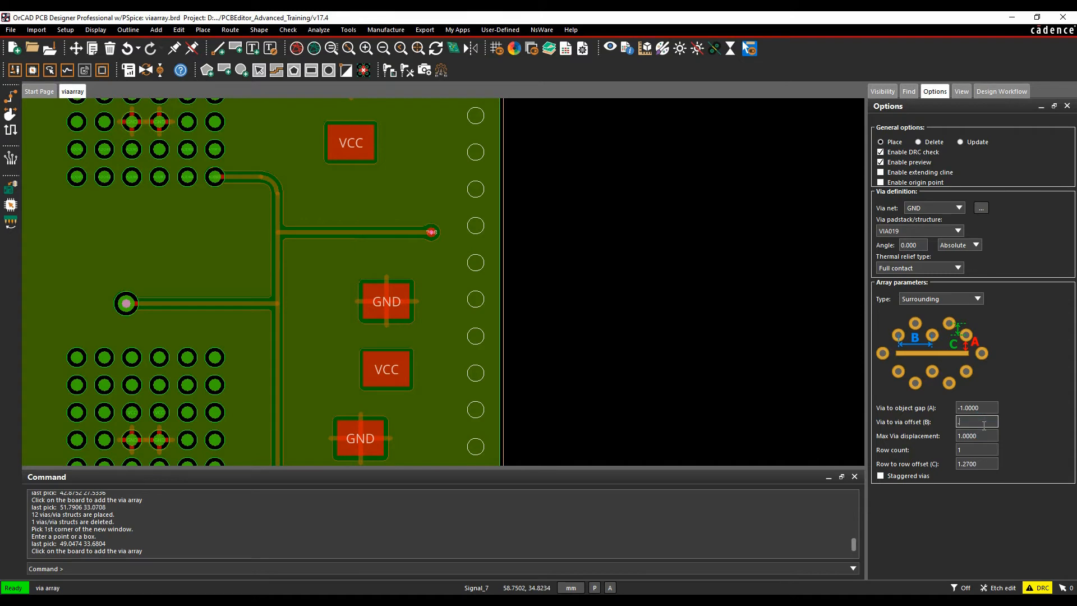
- Set the Via to via offset to 0.8000 for the double edge ring
{"action": "type", "text": "0.8000"}
{"action": "left_click", "coordinate": [976, 449]}
{"action": "type", "text": "2"}
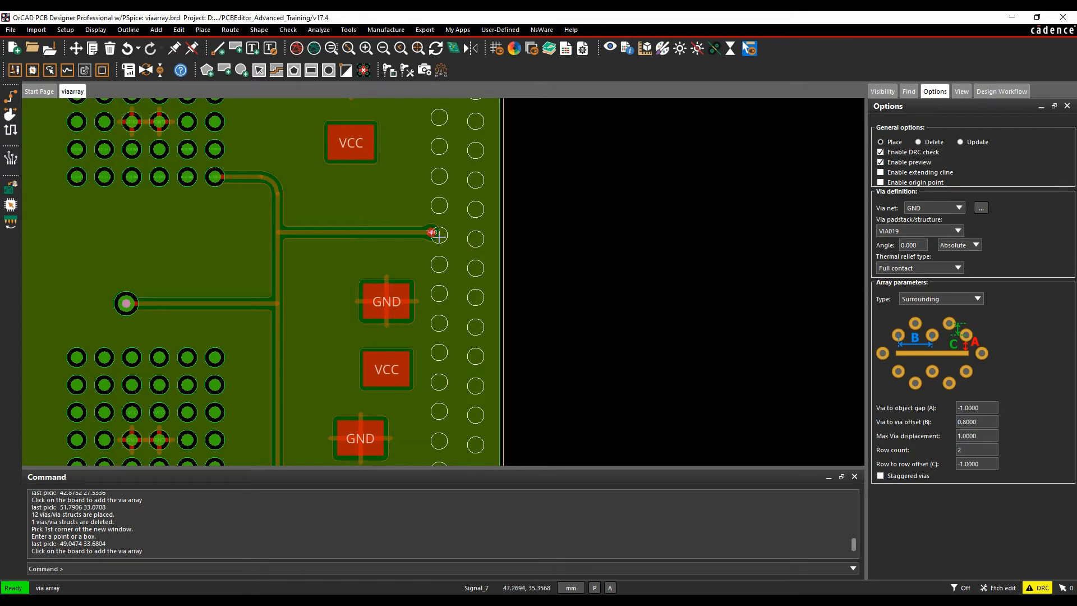
{"action": "mouse_move", "coordinate": [684, 221]}
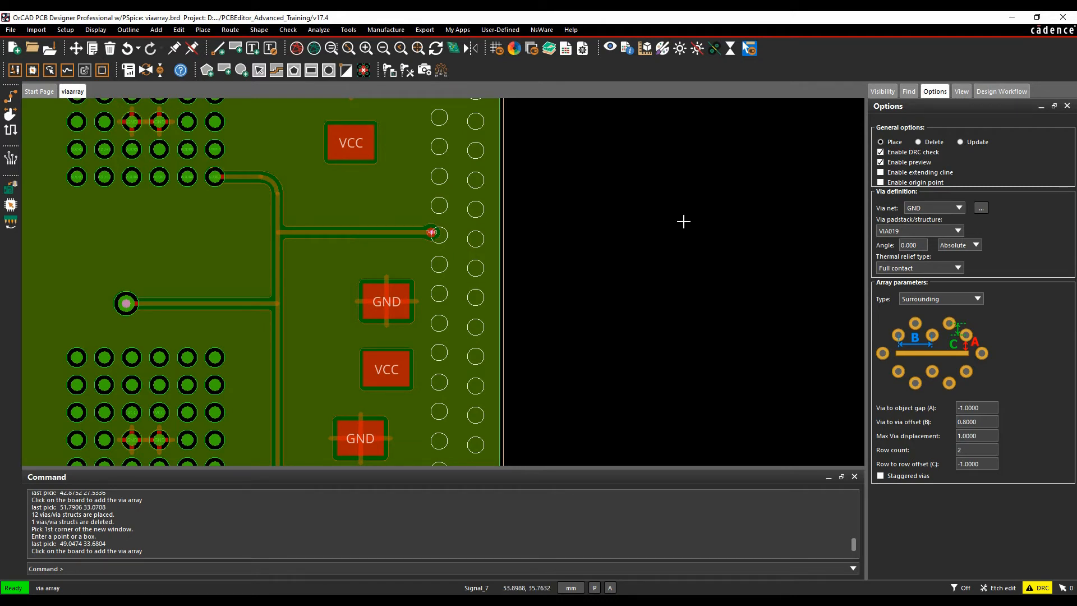
{"action": "mouse_move", "coordinate": [582, 237]}
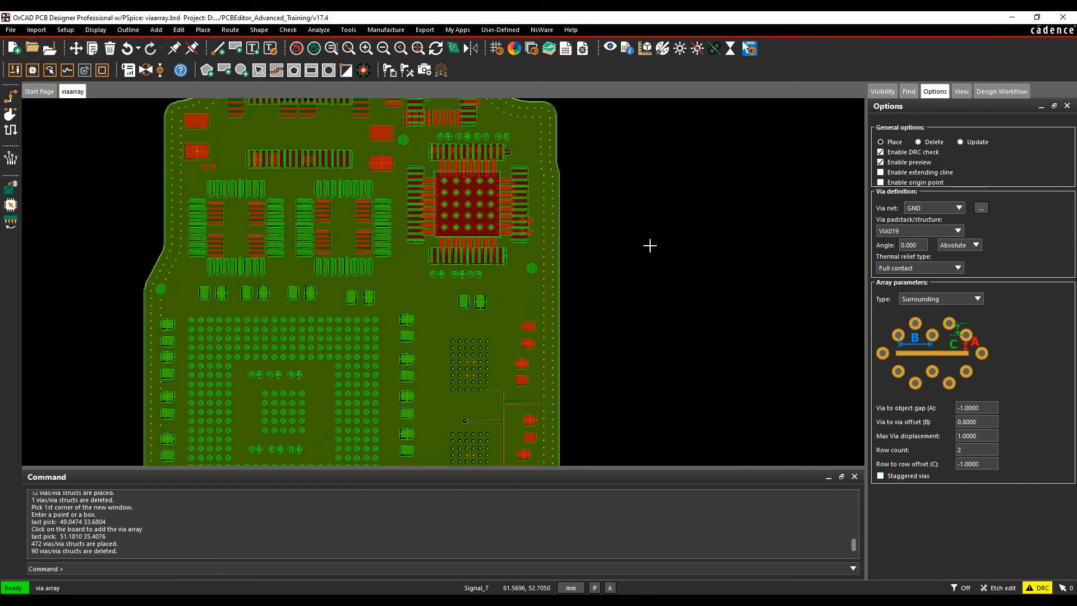
- Finish the edge ring with Done and restart Via Array to choose the Both sides type
{"action": "right_click", "coordinate": [580, 283]}
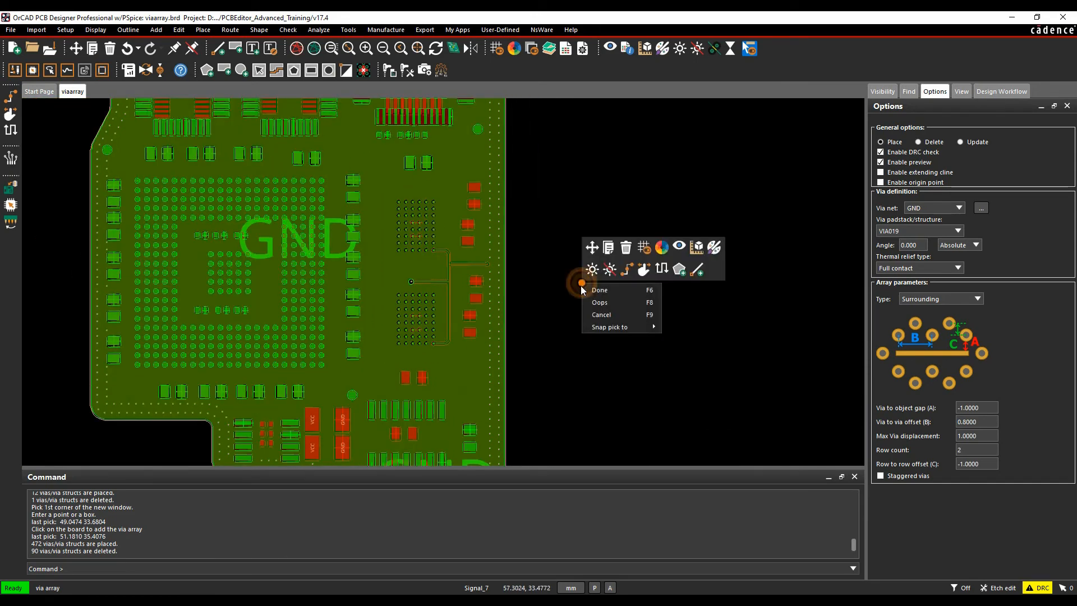
{"action": "left_click", "coordinate": [202, 29]}
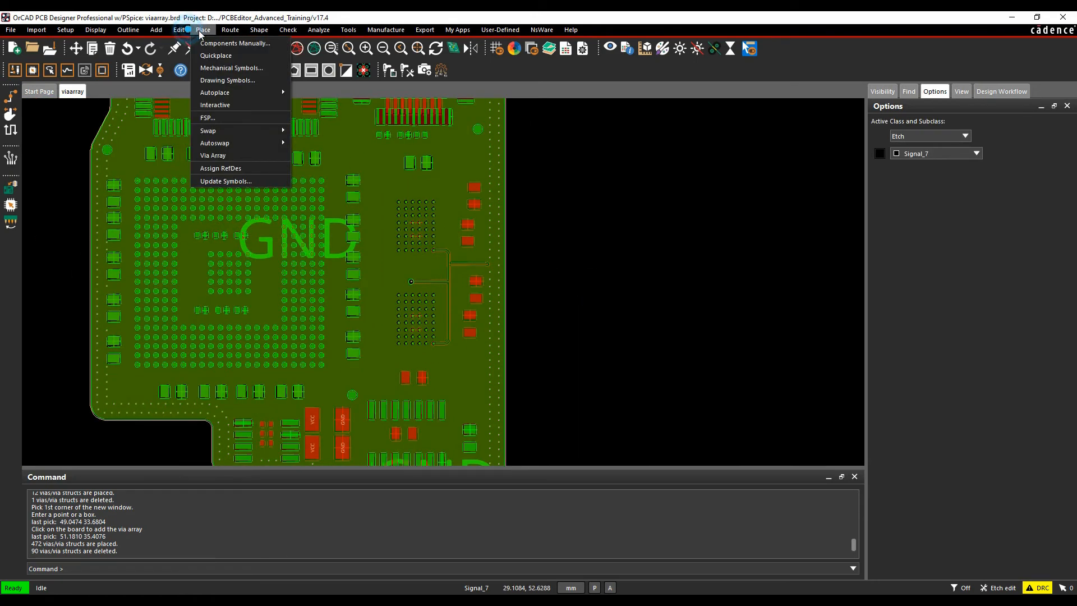
{"action": "left_click", "coordinate": [213, 154]}
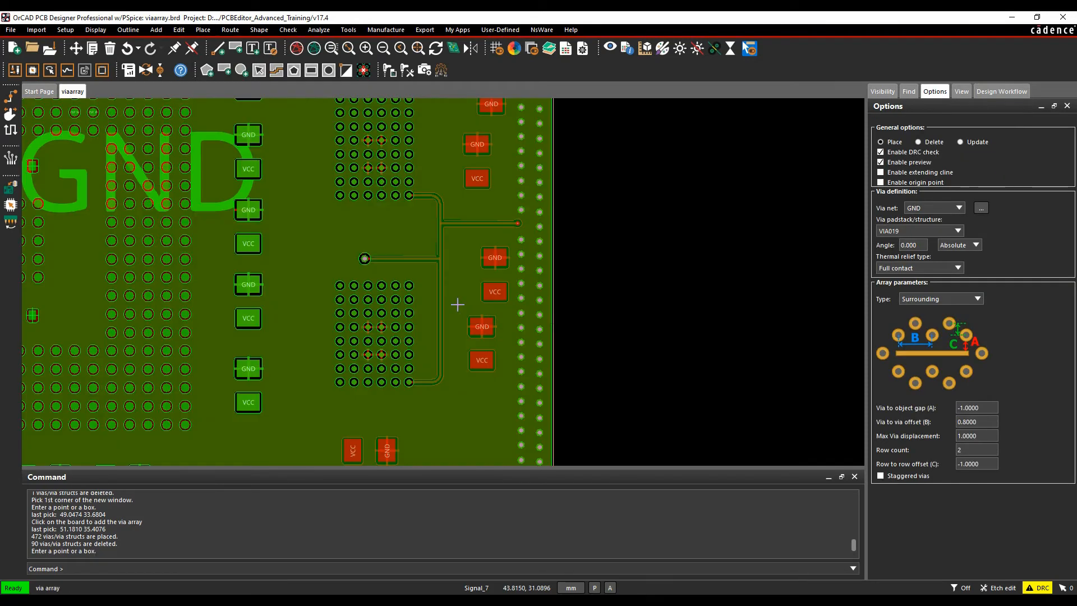
{"action": "left_click", "coordinate": [974, 298]}
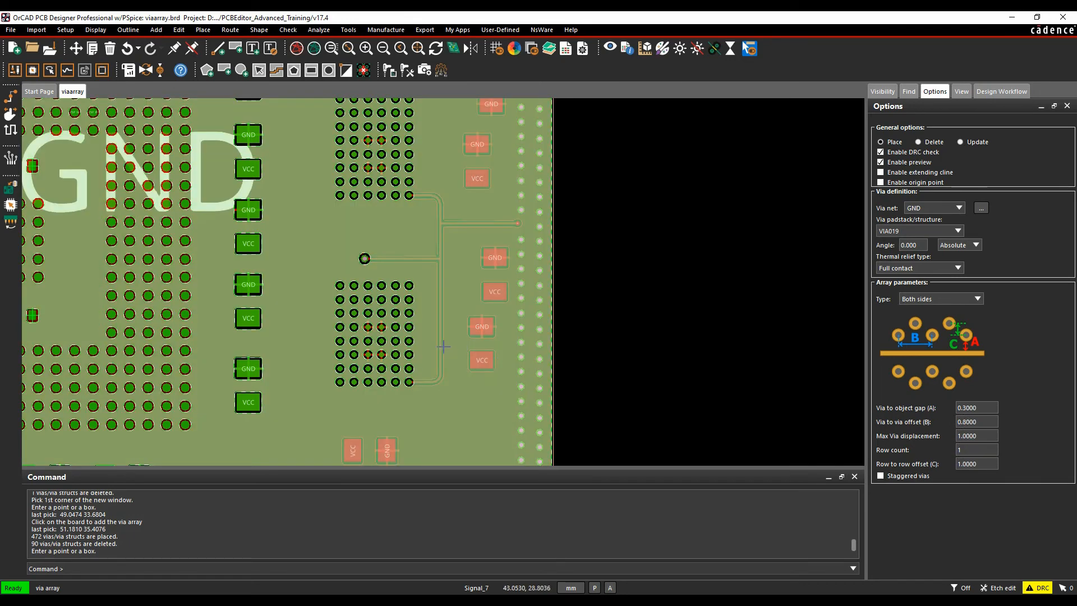
{"action": "mouse_move", "coordinate": [447, 332]}
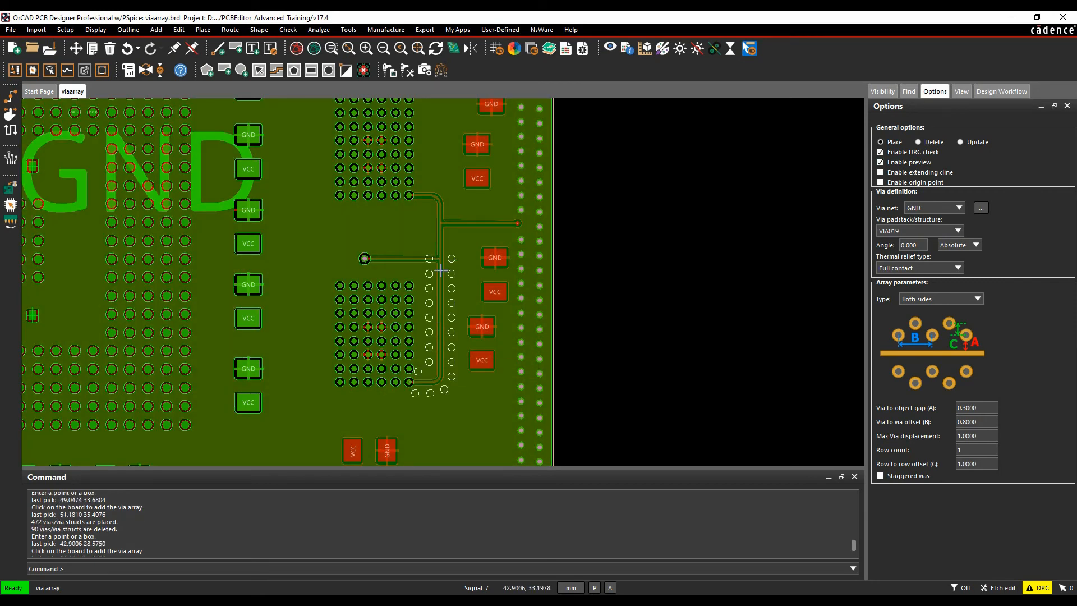
{"action": "mouse_move", "coordinate": [623, 280]}
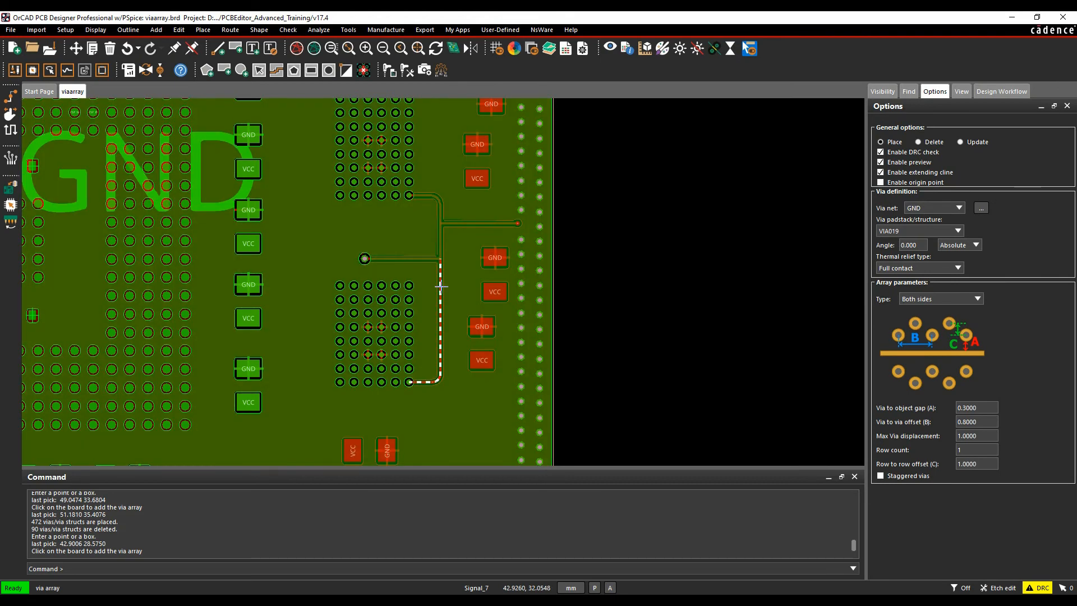
- Cancel the whole-cline preview, enable origin point and start the via row at the cline's lower end
{"action": "left_click", "coordinate": [438, 258]}
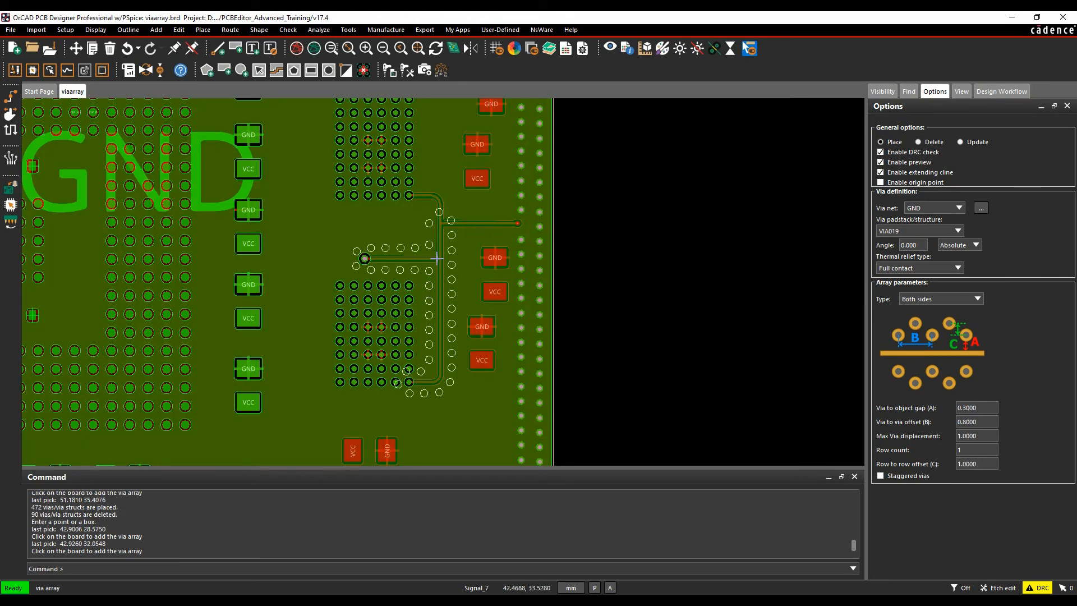
{"action": "right_click", "coordinate": [586, 237]}
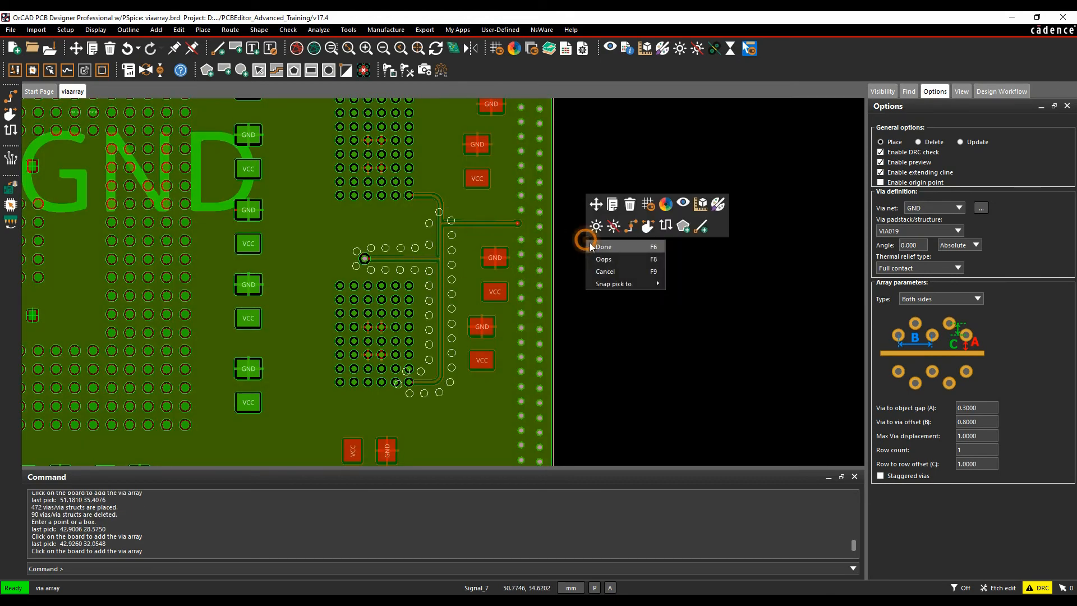
{"action": "left_click", "coordinate": [603, 246]}
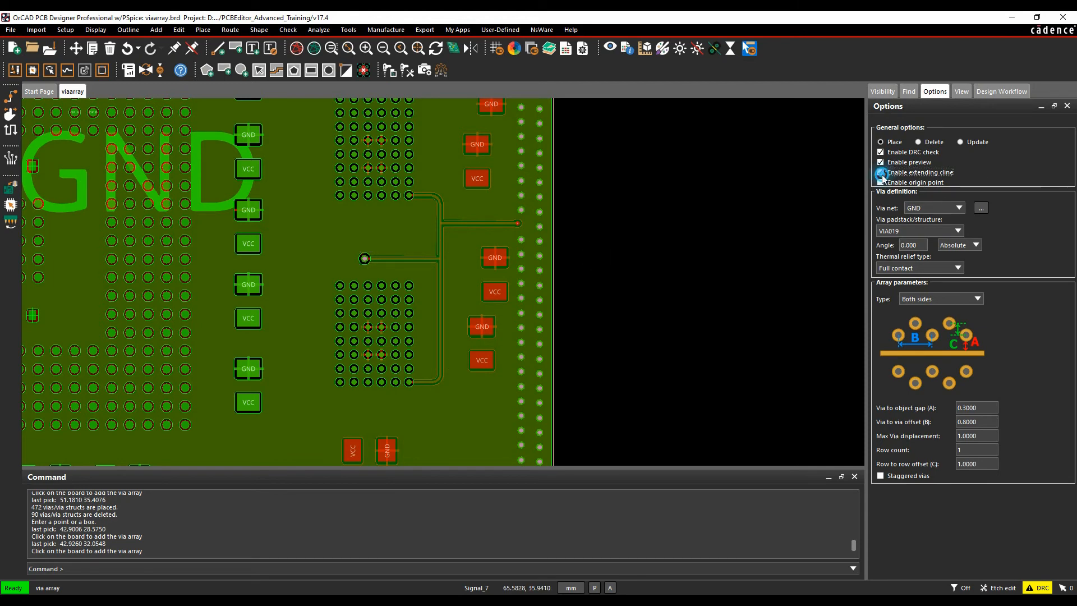
{"action": "left_click", "coordinate": [882, 173]}
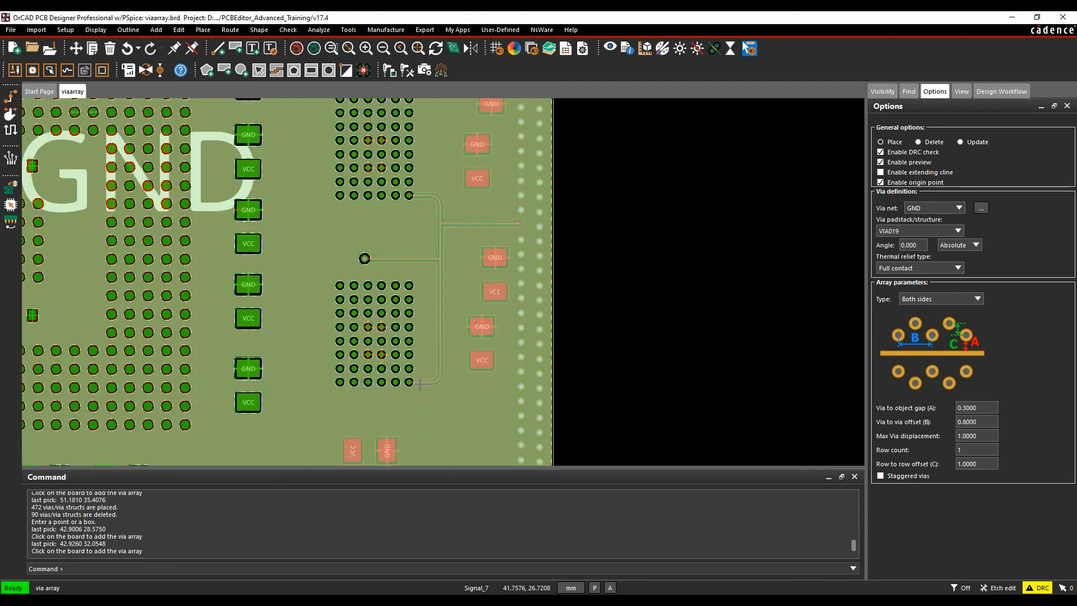
{"action": "left_click", "coordinate": [452, 322]}
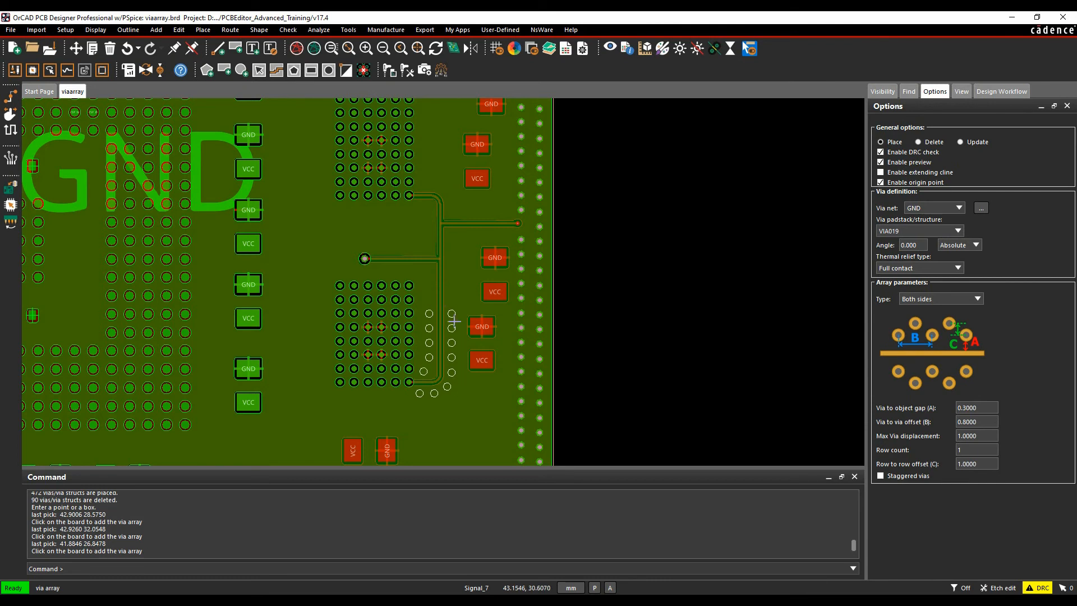
{"action": "mouse_move", "coordinate": [505, 269]}
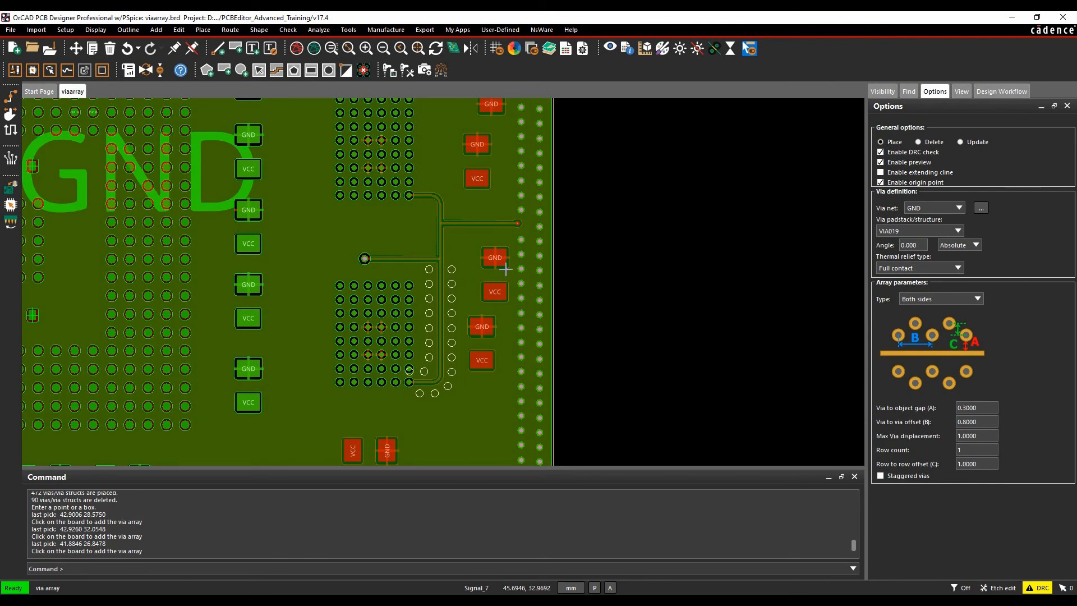
{"action": "mouse_move", "coordinate": [624, 268]}
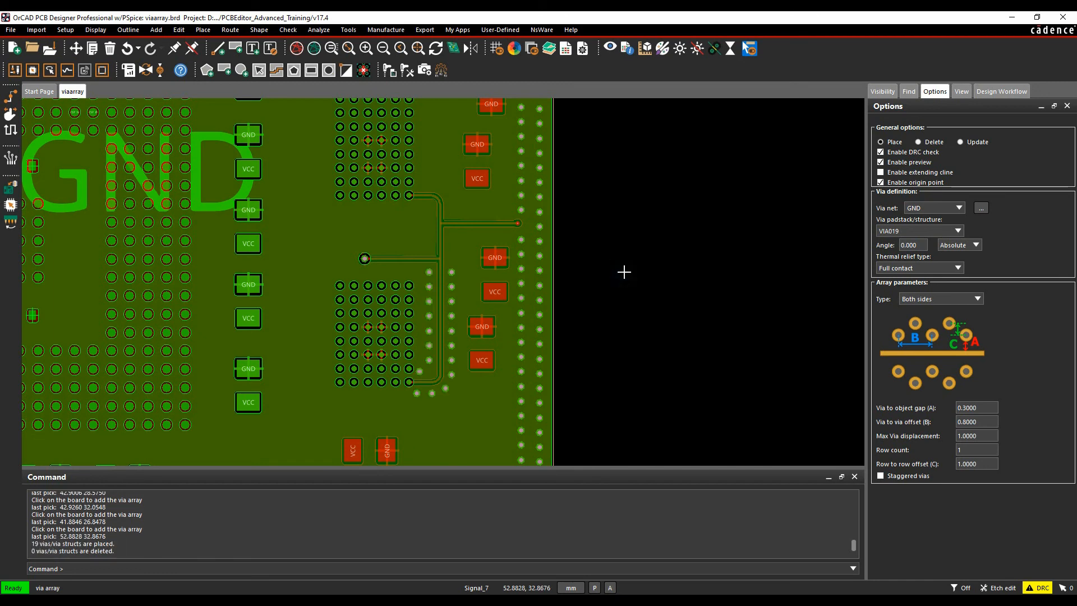
{"action": "mouse_move", "coordinate": [616, 281]}
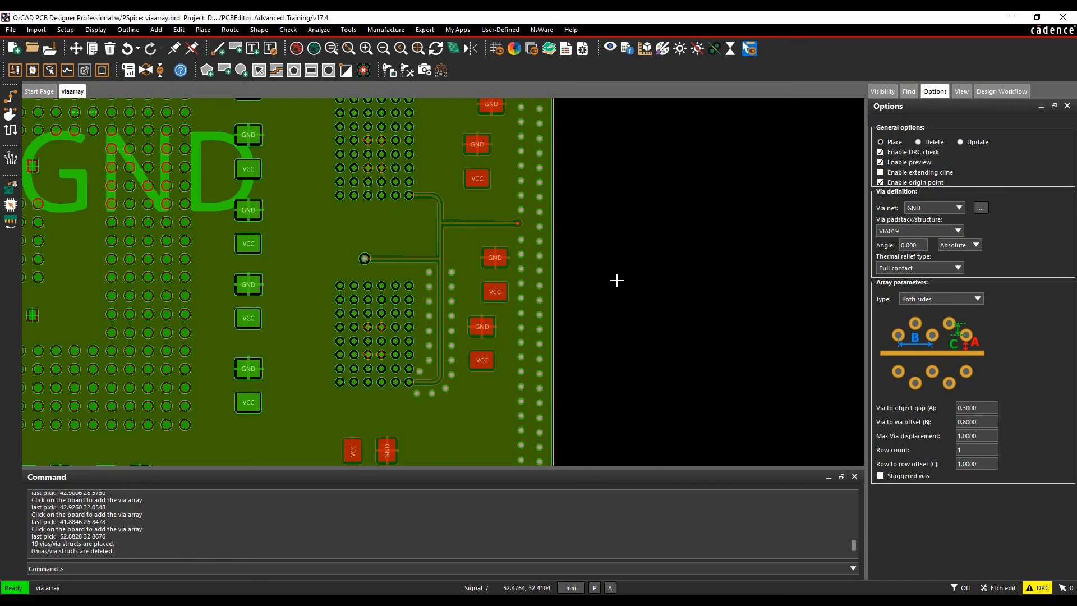
{"action": "mouse_move", "coordinate": [1011, 433]}
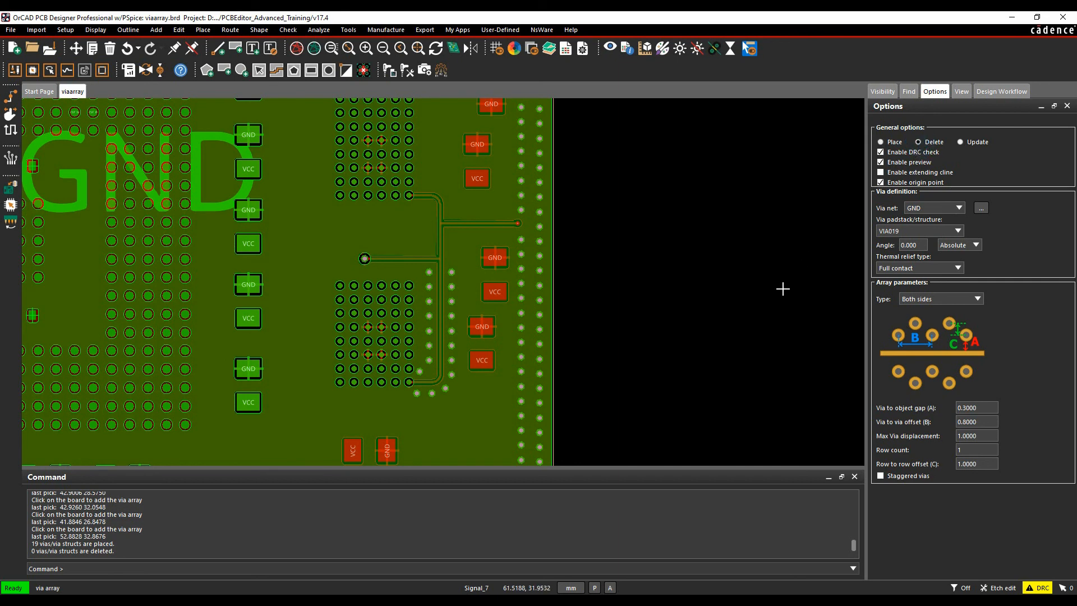
{"action": "mouse_move", "coordinate": [537, 286]}
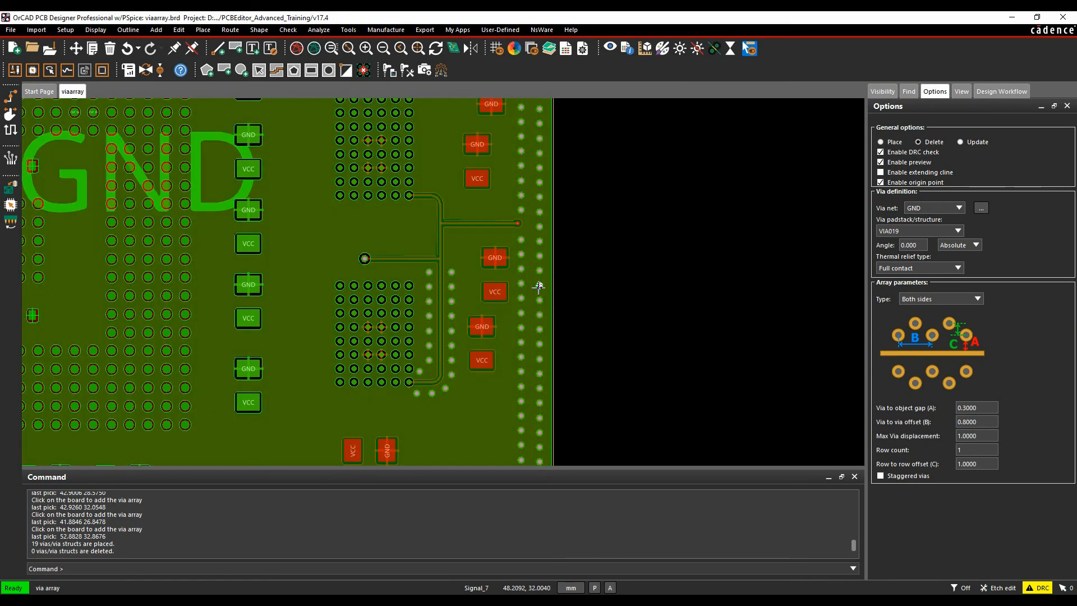